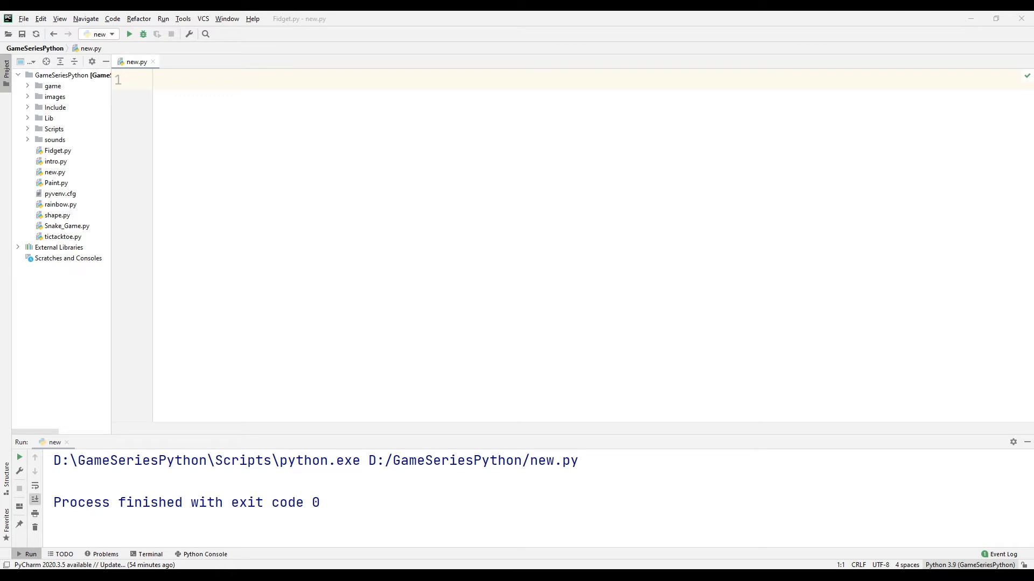
- Write import turtle, turtle.getscreen() and turtle.mainloop() in new.py, then run it
{"action": "left_click", "coordinate": [158, 79]}
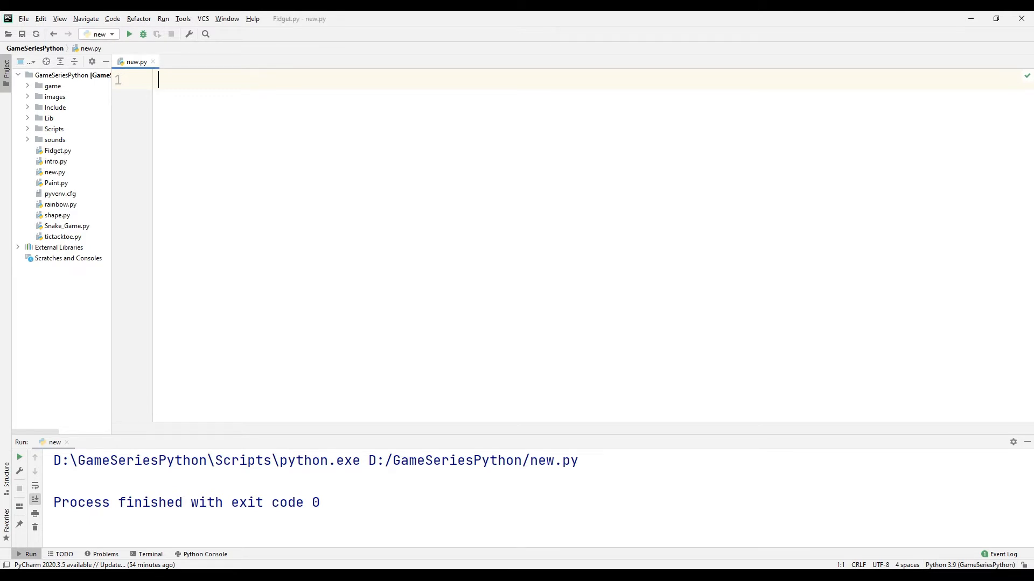
{"action": "type", "text": "import turtle"}
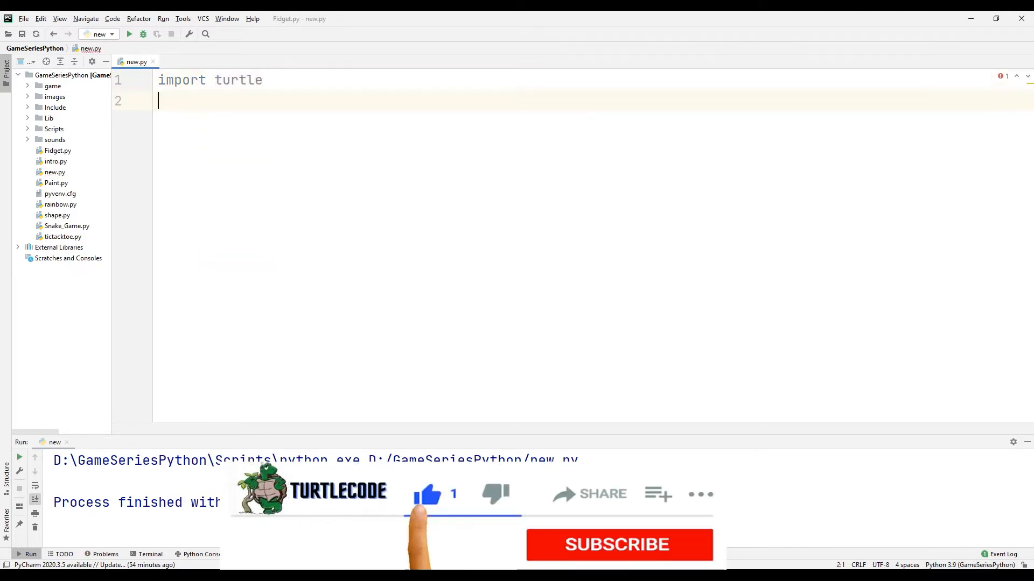
{"action": "type", "text": "turtle.getscreen("}
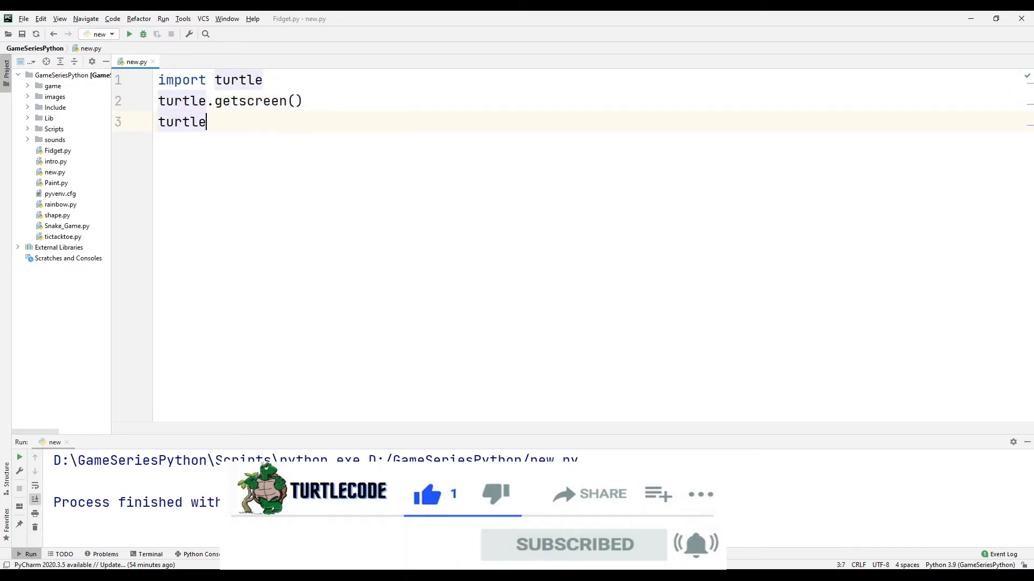
{"action": "type", "text": ".mainloop()"}
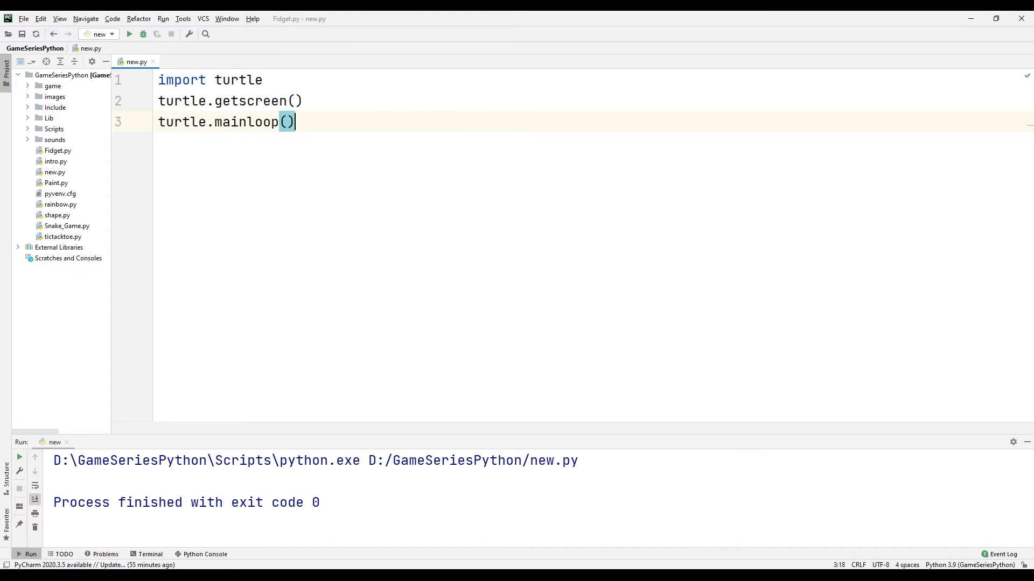
{"action": "left_click", "coordinate": [129, 33]}
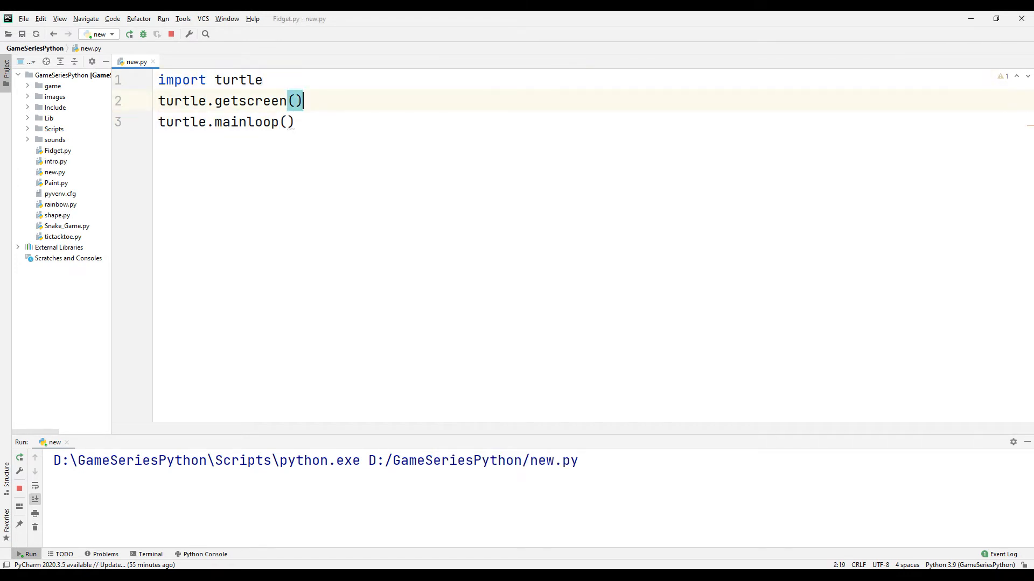
- Add a range(3) loop of turtle.forward(200) and turtle.right(120), run it, and move the window aside
{"action": "type", "text": "for a in range(3):"}
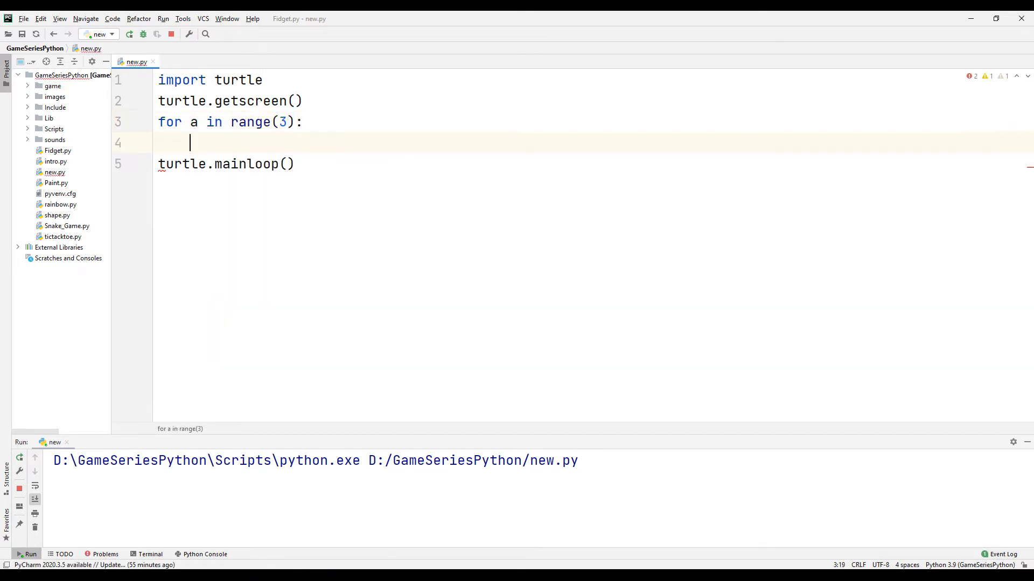
{"action": "type", "text": "tu"}
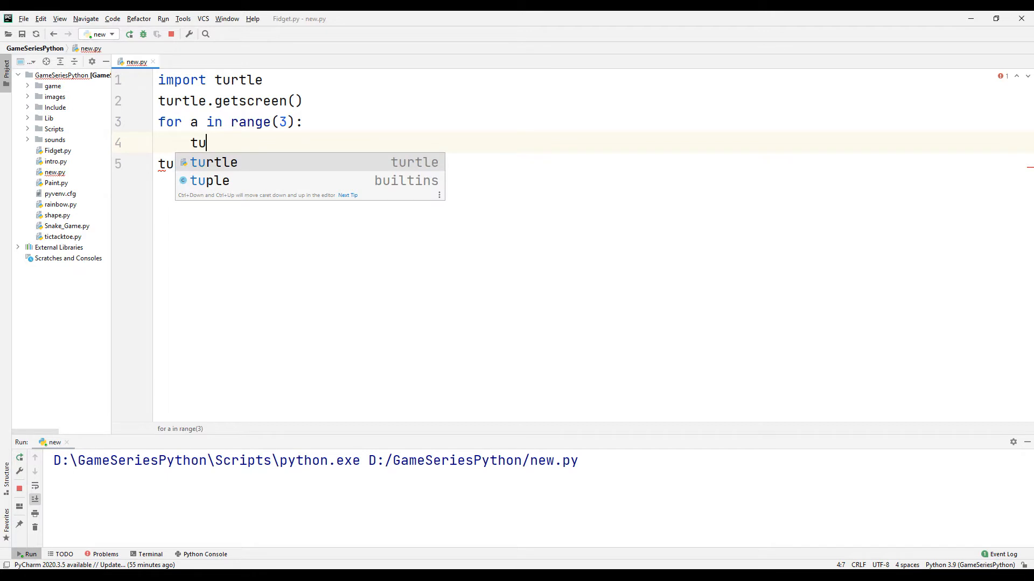
{"action": "type", "text": "rtle.forward(200"}
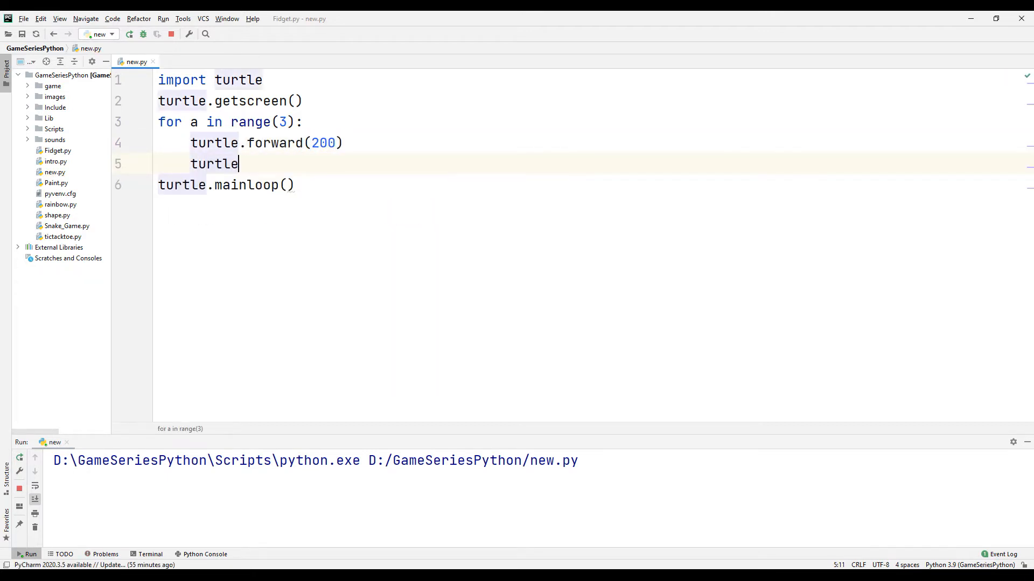
{"action": "type", "text": ".right()"}
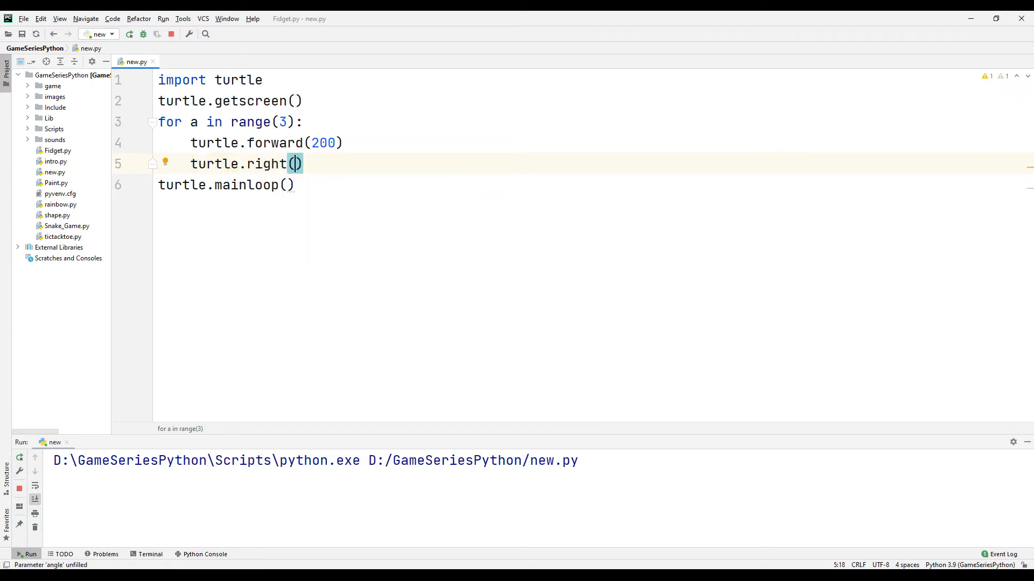
{"action": "type", "text": "120"}
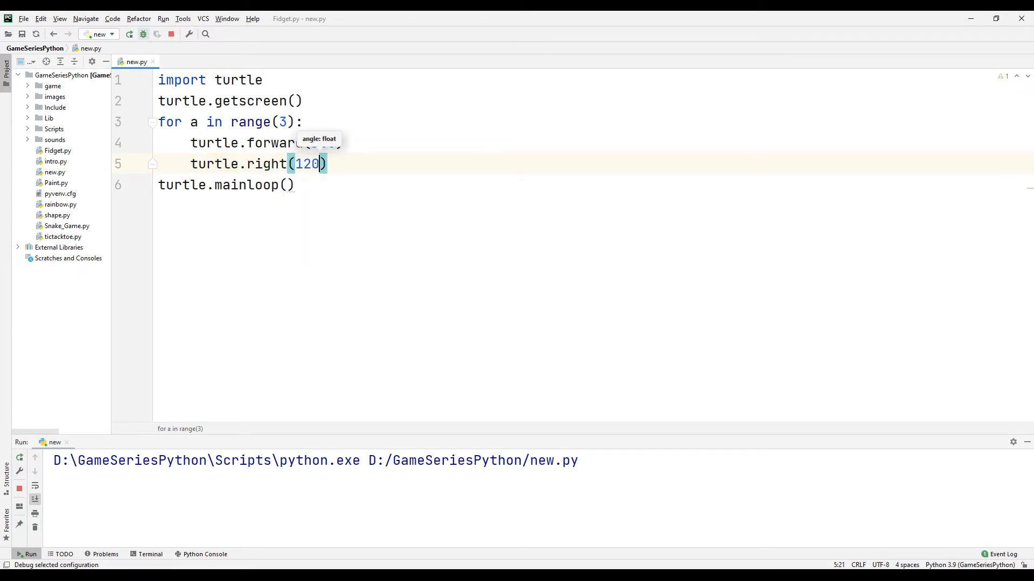
{"action": "type", "text": "200)"}
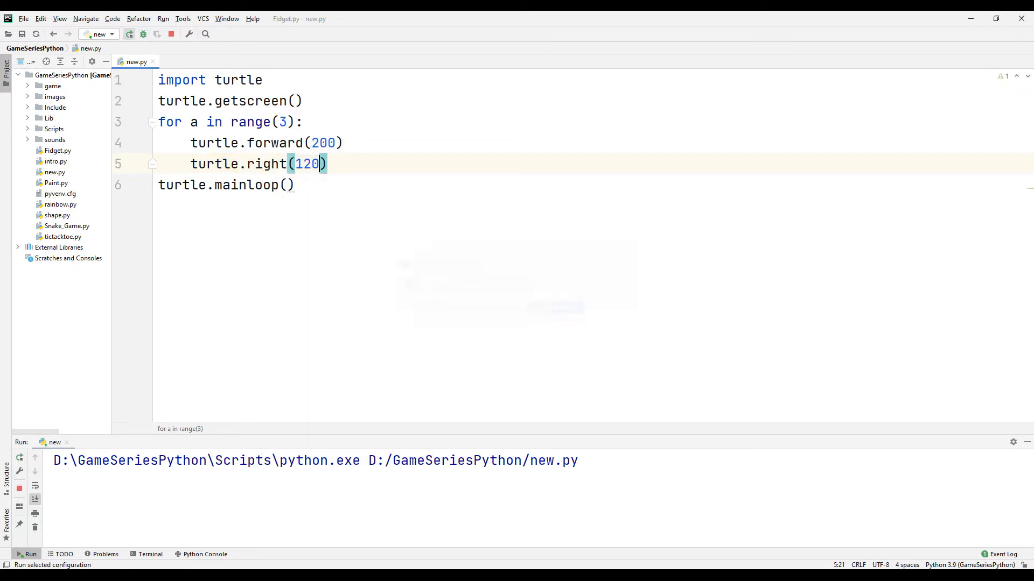
{"action": "left_click", "coordinate": [129, 34]}
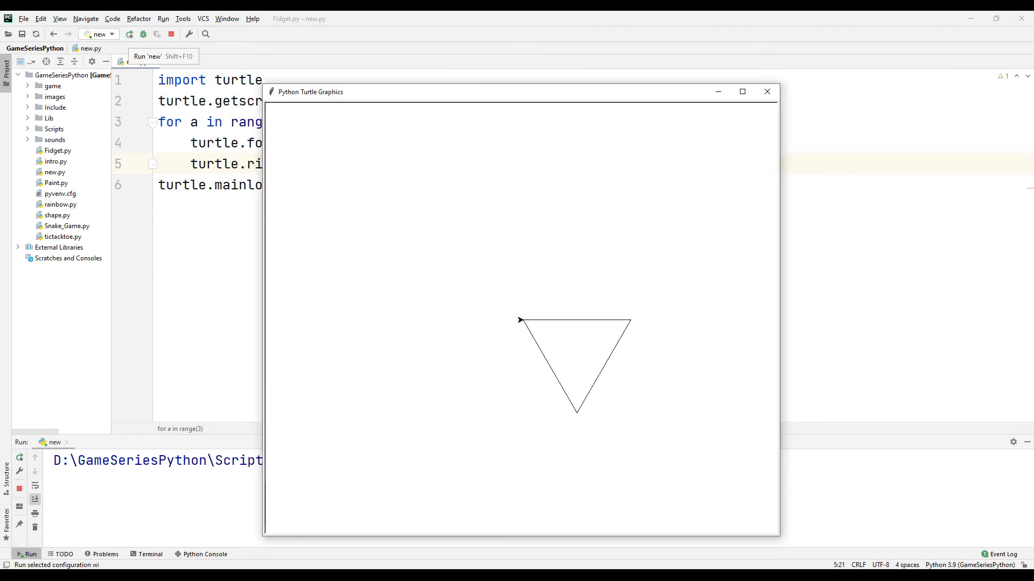
{"action": "left_click_drag", "start_coordinate": [309, 92], "coordinate": [423, 60]}
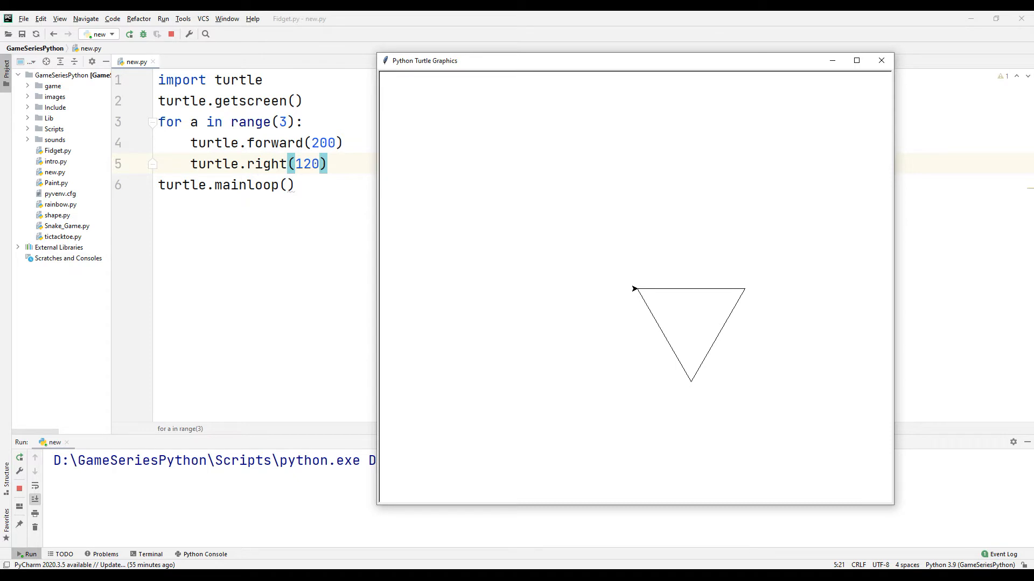
- Insert turtle.setpos(-100,0) before the loop and rerun to see the shifted triangle
{"action": "type", "text": "turtle"}
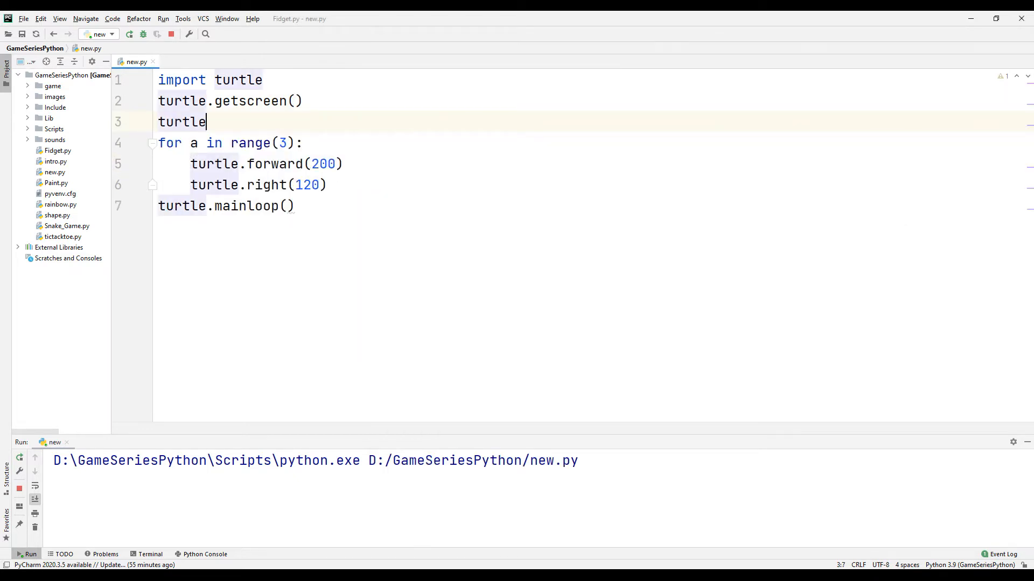
{"action": "type", "text": ".setpos"}
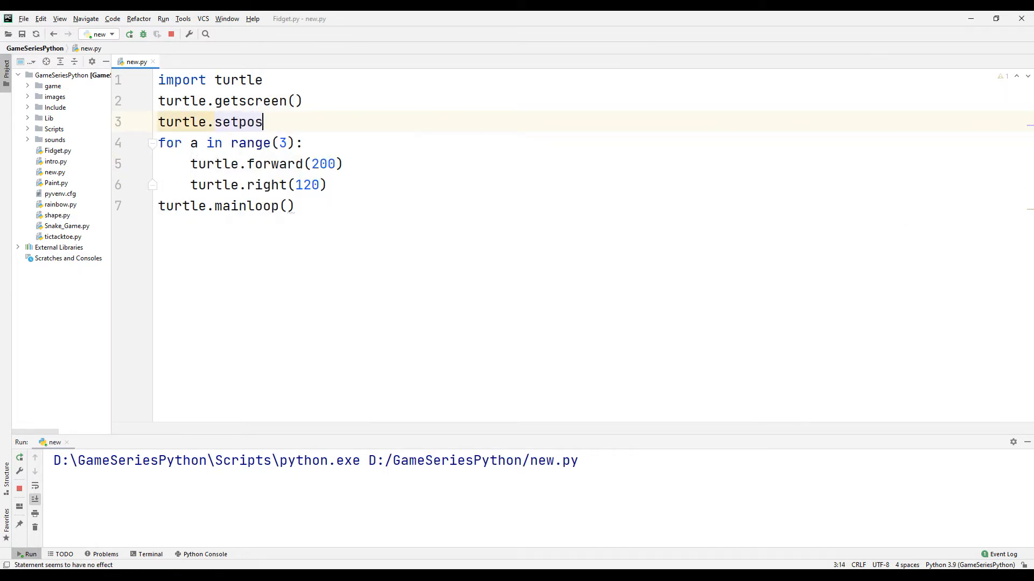
{"action": "type", "text": "(-100"}
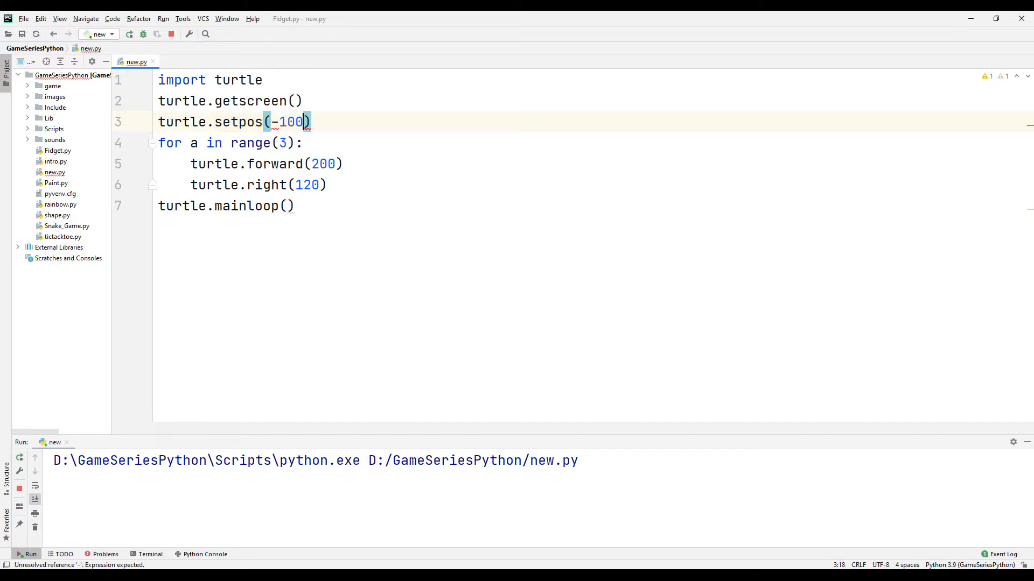
{"action": "type", "text": ",0"}
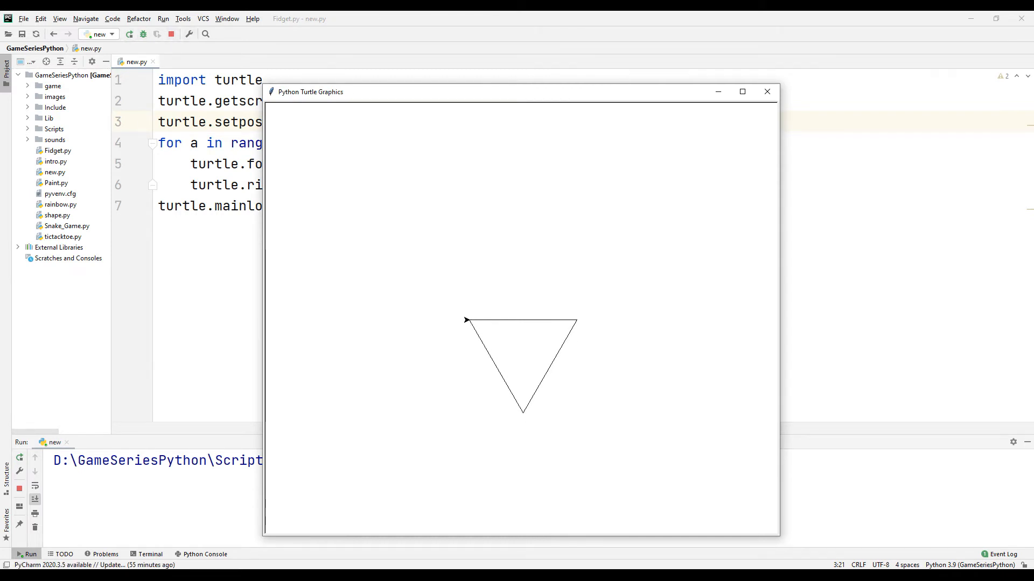
{"action": "left_click_drag", "start_coordinate": [310, 91], "coordinate": [446, 68]}
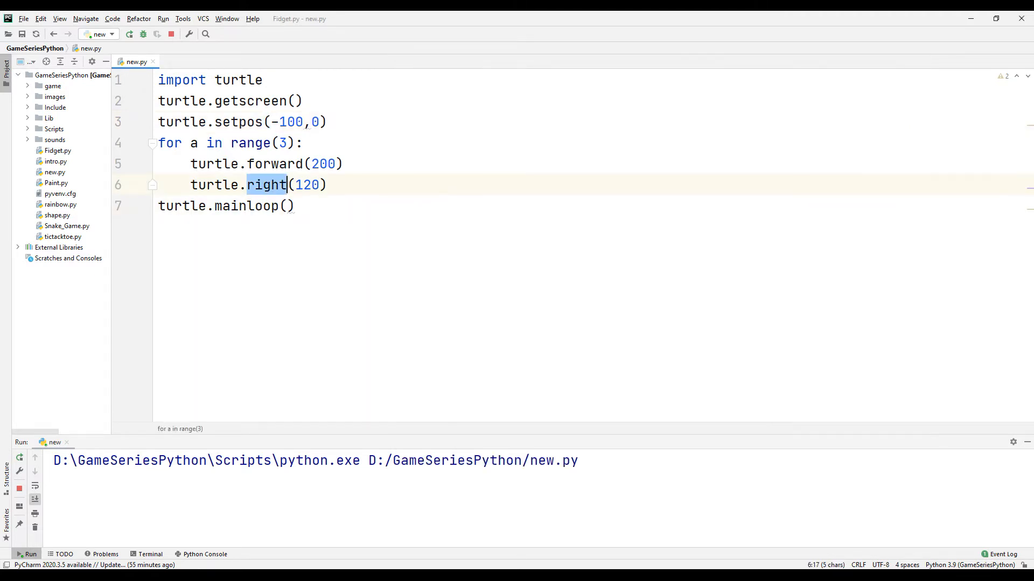
- Change right to left in the loop and add turtle.speed(0) before it
{"action": "type", "text": "left"}
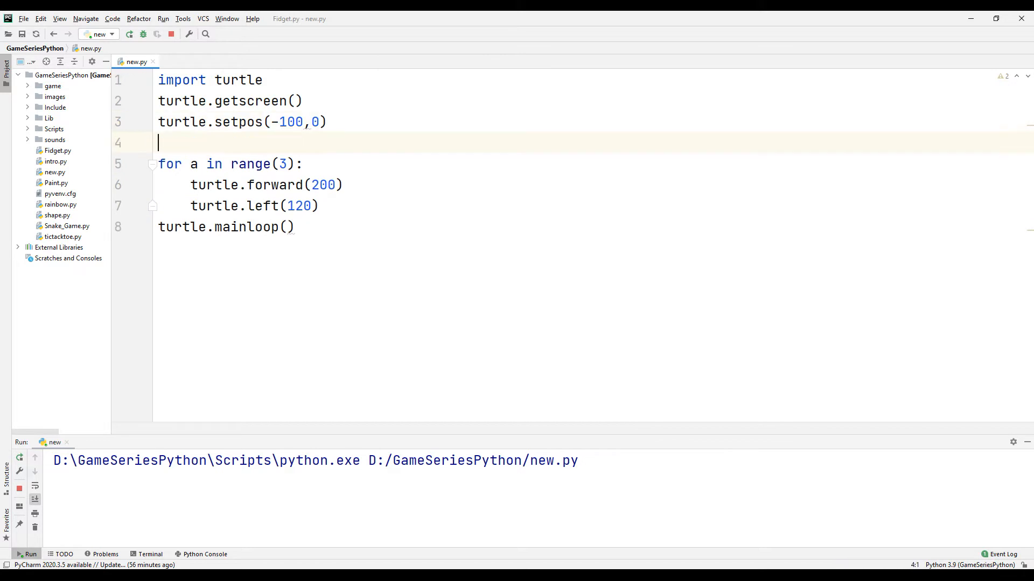
{"action": "type", "text": "turtle.speed("}
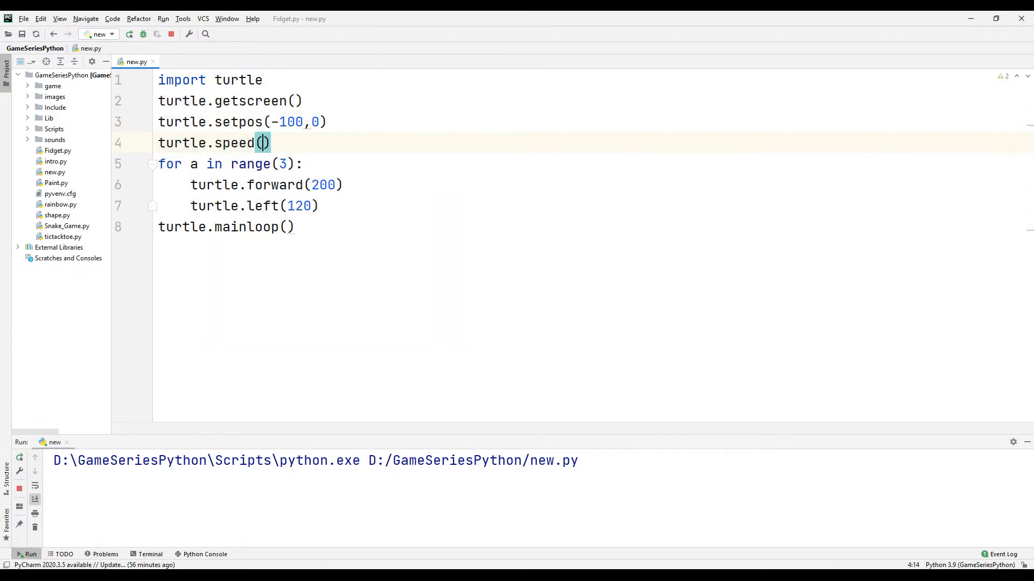
{"action": "type", "text": "0"}
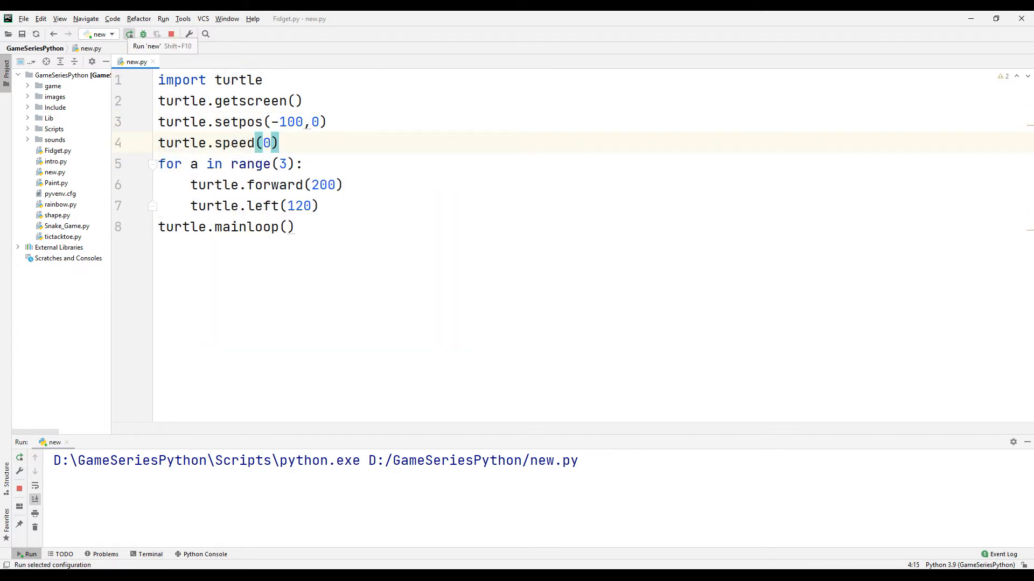
{"action": "left_click", "coordinate": [129, 34]}
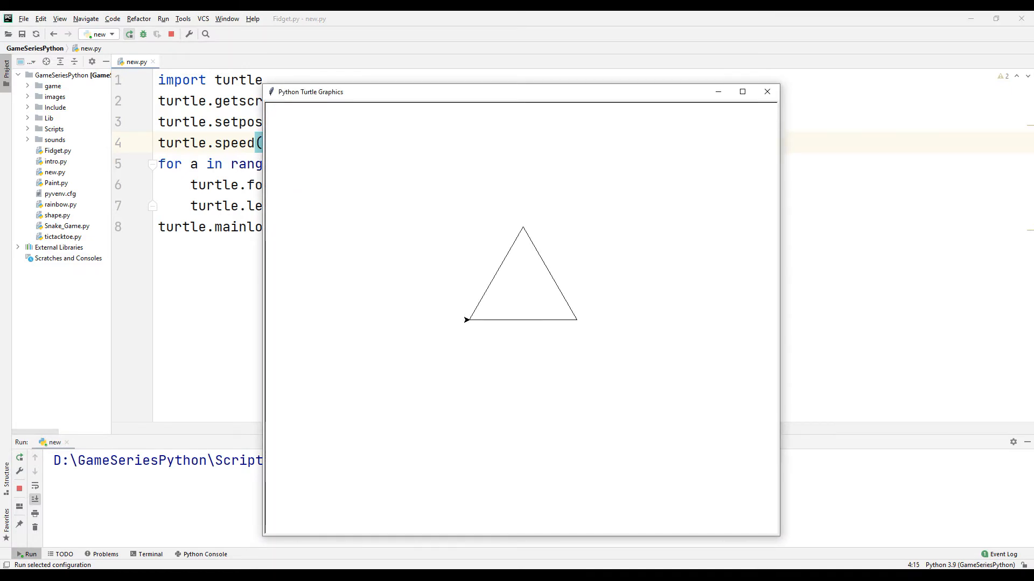
{"action": "left_click", "coordinate": [766, 92]}
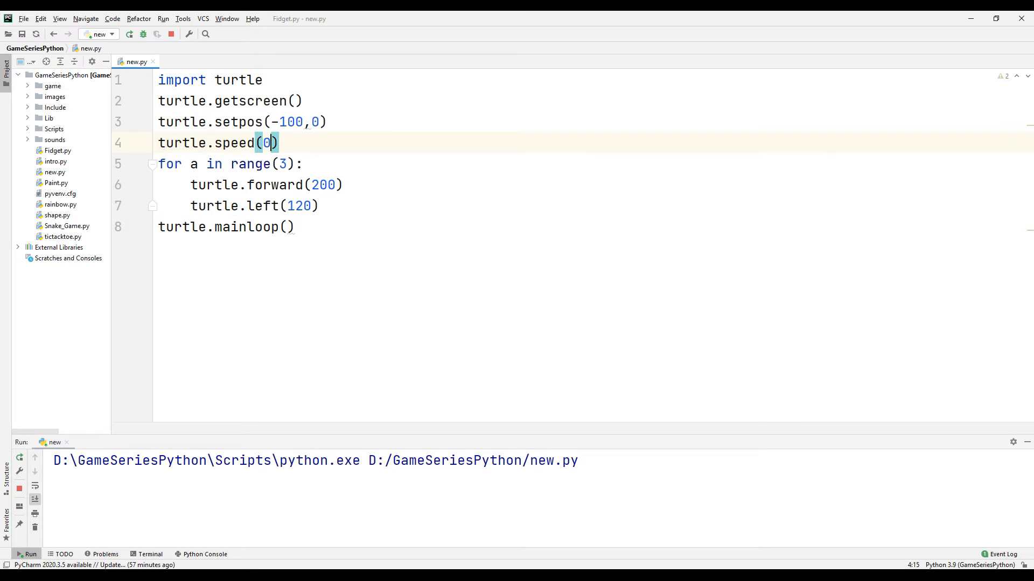
- Rerun the triangle script with turtle.speed set to 1, 3, 6, then 10
{"action": "key", "text": "Backspace"}
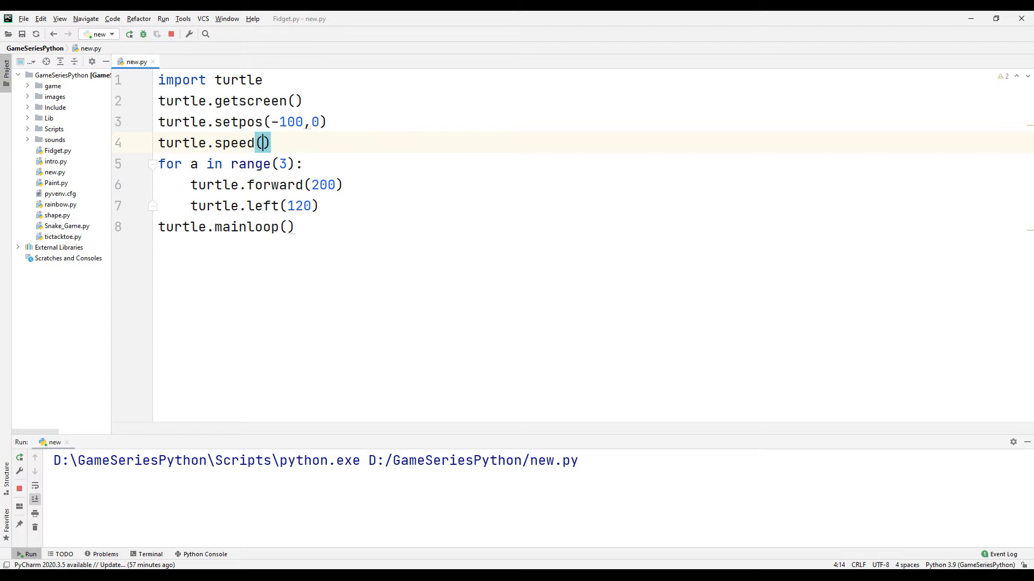
{"action": "type", "text": "1"}
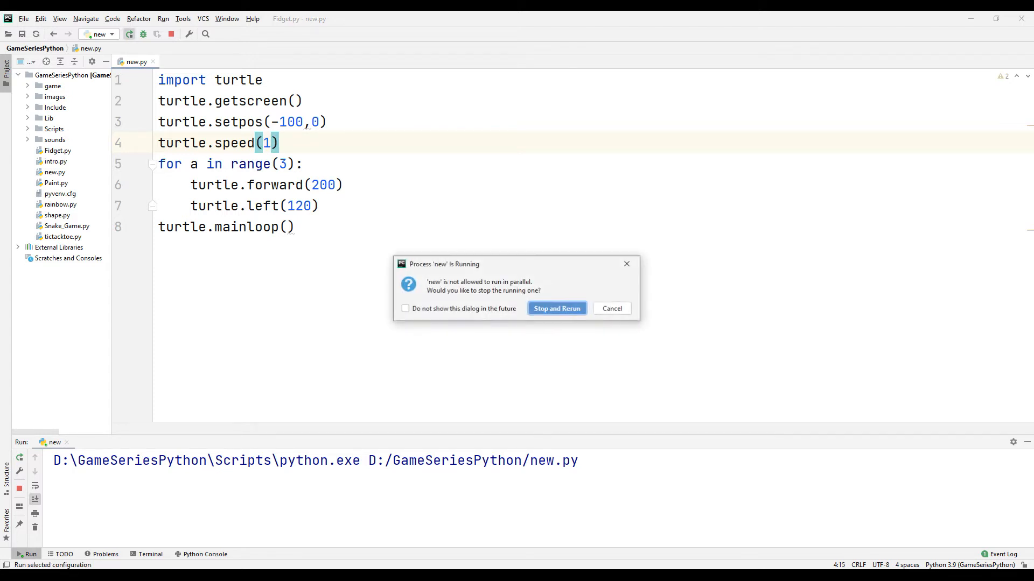
{"action": "left_click", "coordinate": [555, 308]}
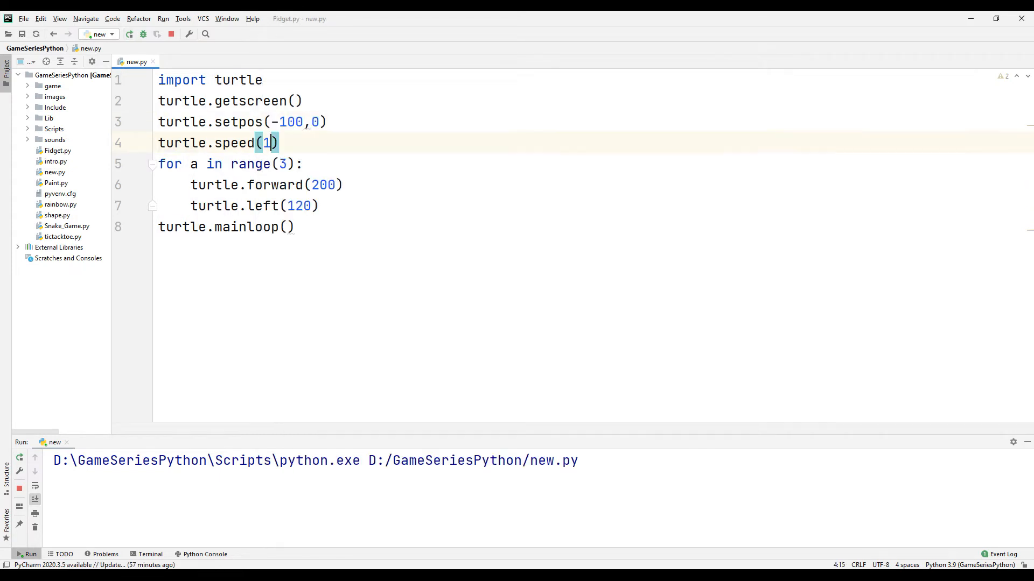
{"action": "type", "text": "3"}
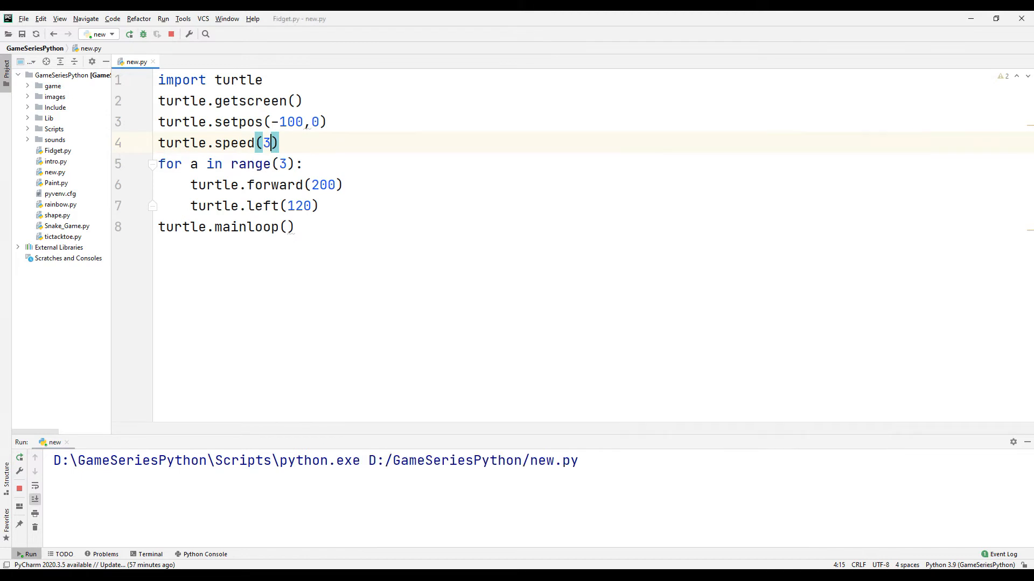
{"action": "type", "text": "6"}
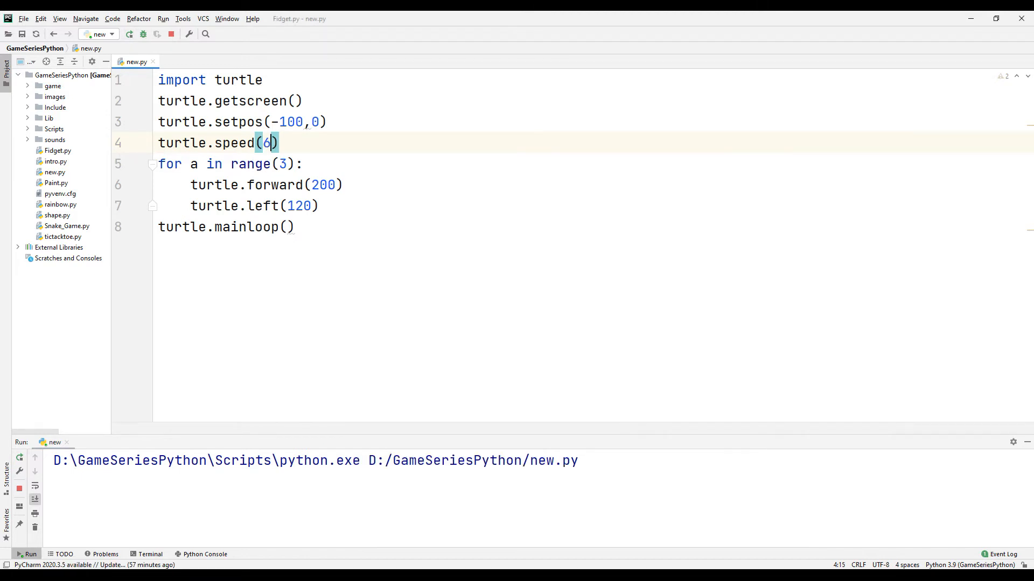
{"action": "left_click", "coordinate": [130, 33]}
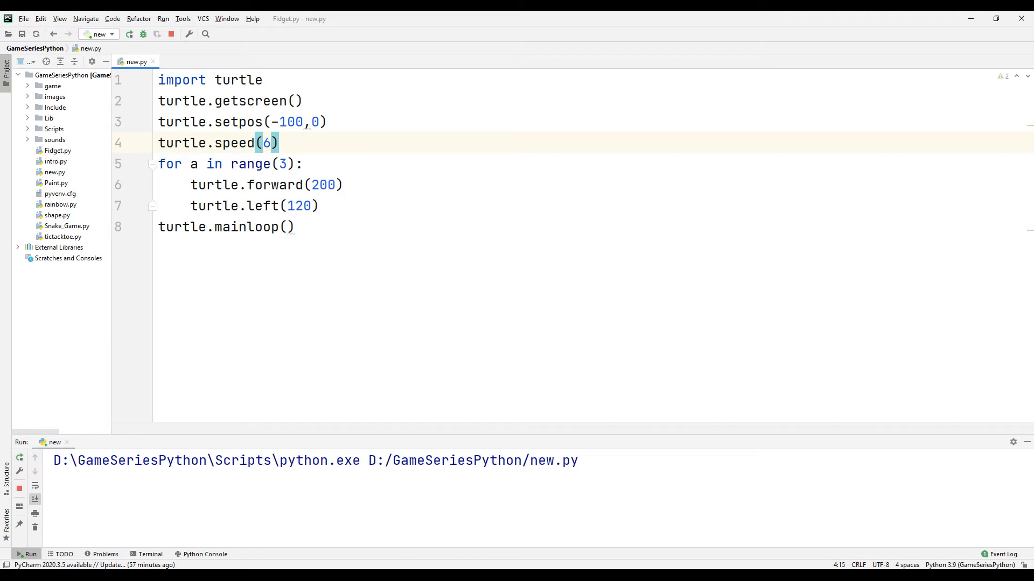
{"action": "type", "text": "10"}
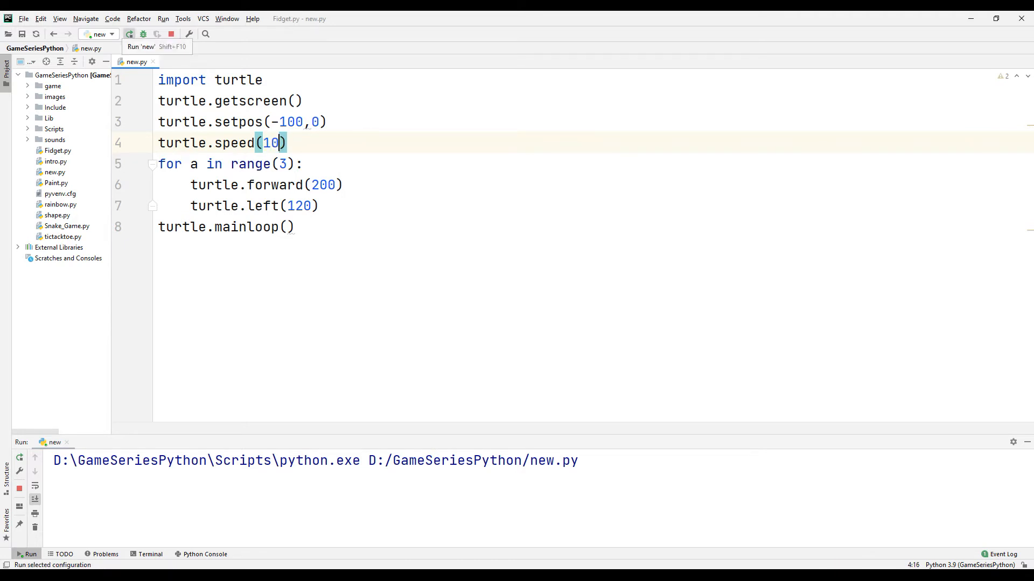
{"action": "left_click", "coordinate": [129, 33]}
{"action": "type", "text": "turtle"}
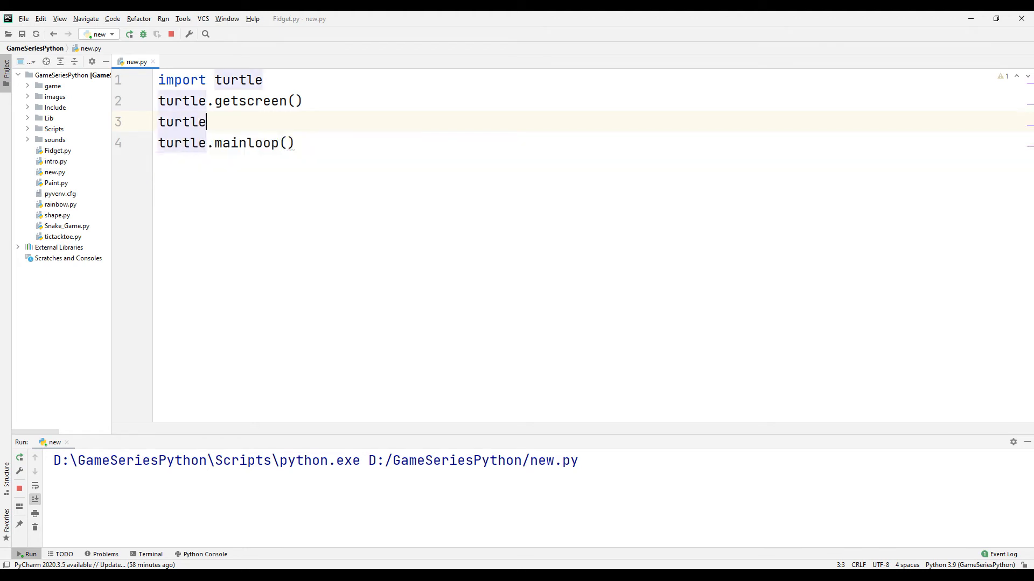
- Replace the loop with turtle.setpos(100,200), then stop and rerun the script
{"action": "type", "text": ".setpos"}
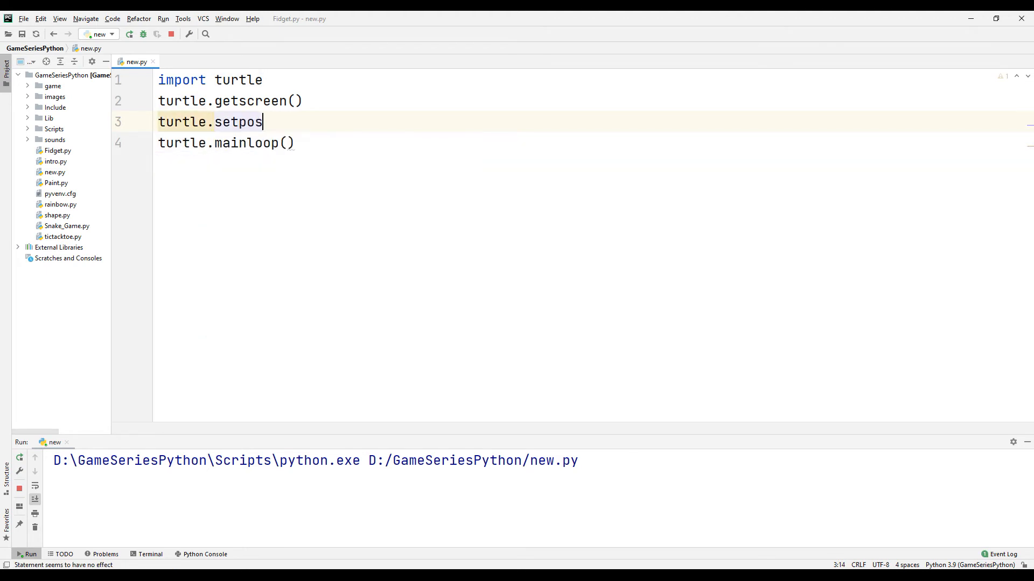
{"action": "type", "text": "(100,200"}
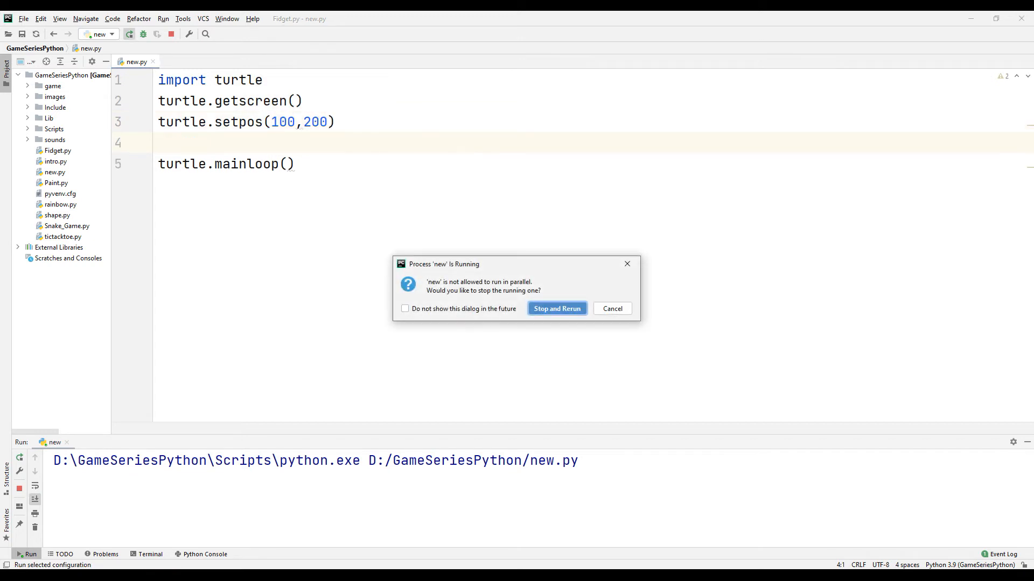
{"action": "left_click", "coordinate": [556, 308]}
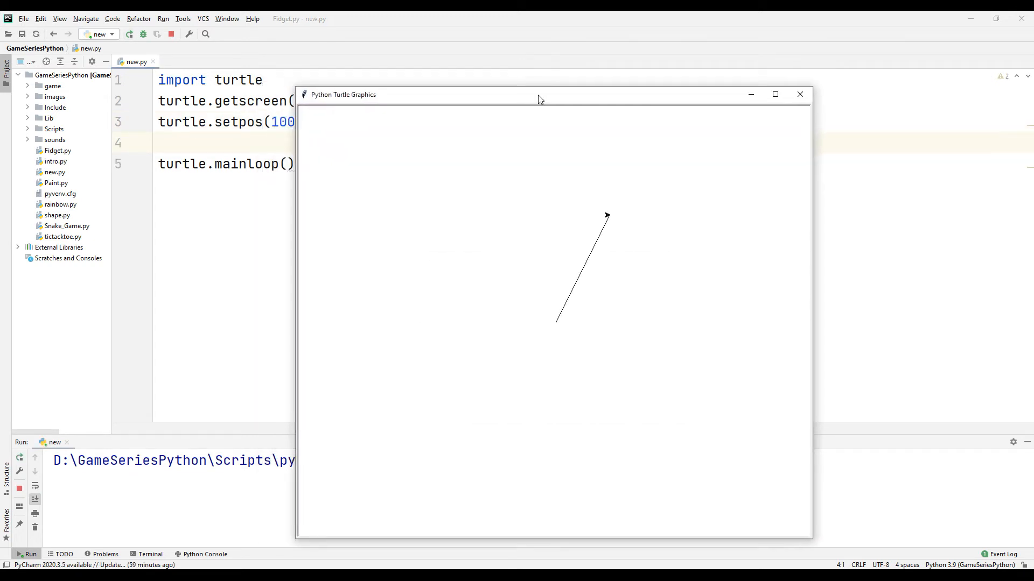
{"action": "left_click_drag", "start_coordinate": [540, 94], "coordinate": [599, 85]}
{"action": "type", "text": "print("}
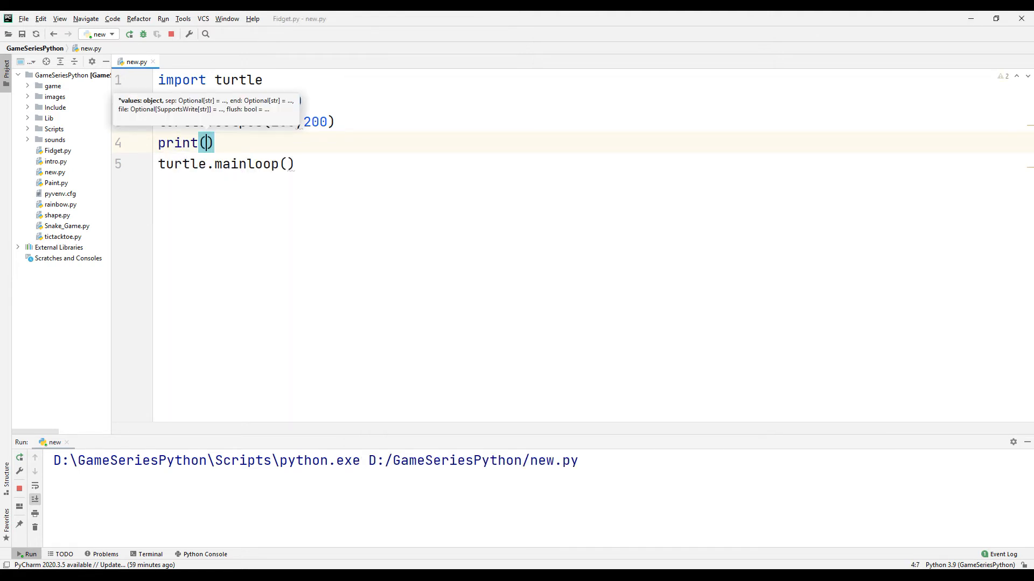
- Add print(turtle.position()) after setpos, showing (100.00,200.00), and start a new line
{"action": "type", "text": "turtle.position"}
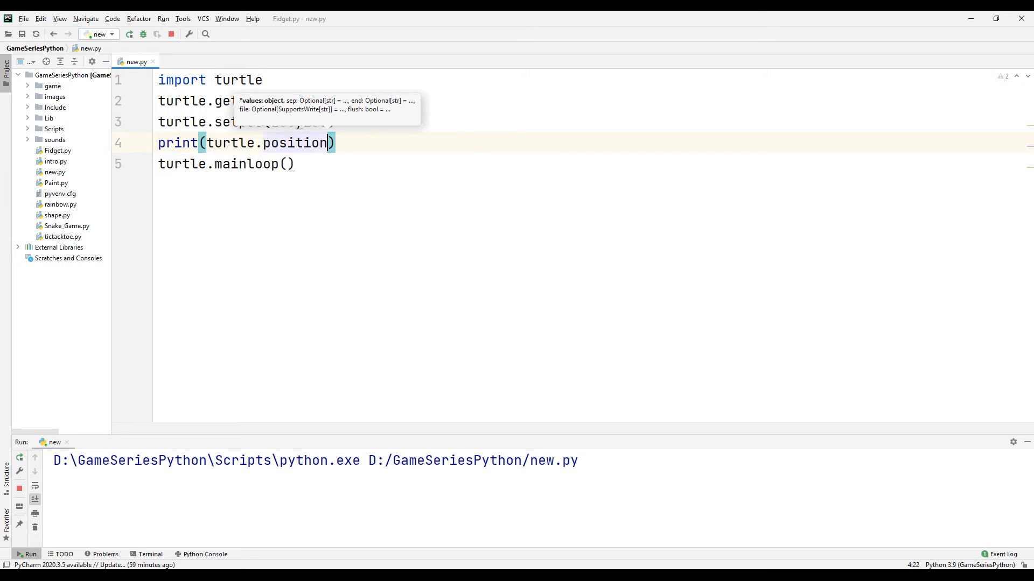
{"action": "type", "text": "()"}
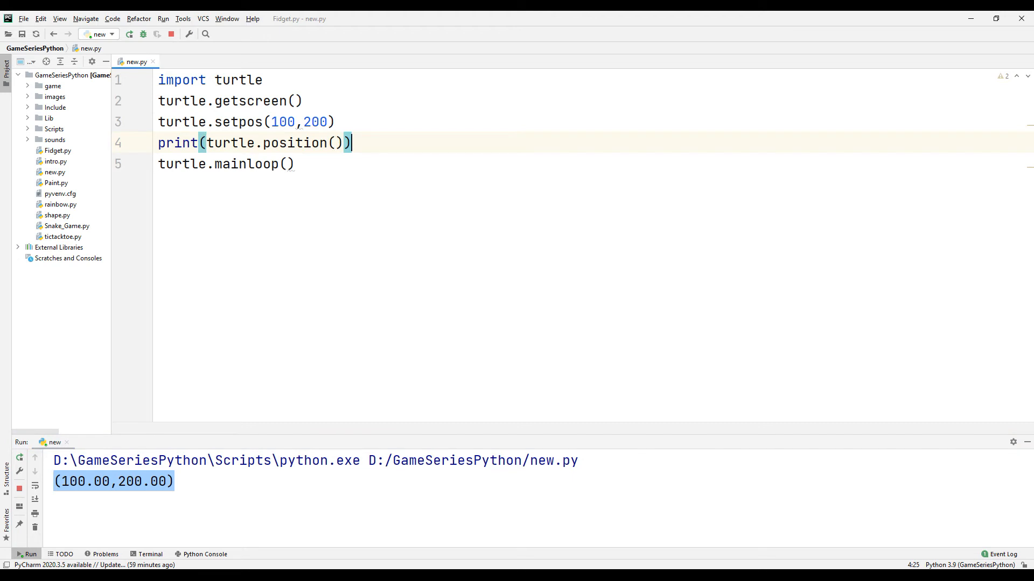
{"action": "key", "text": "enter"}
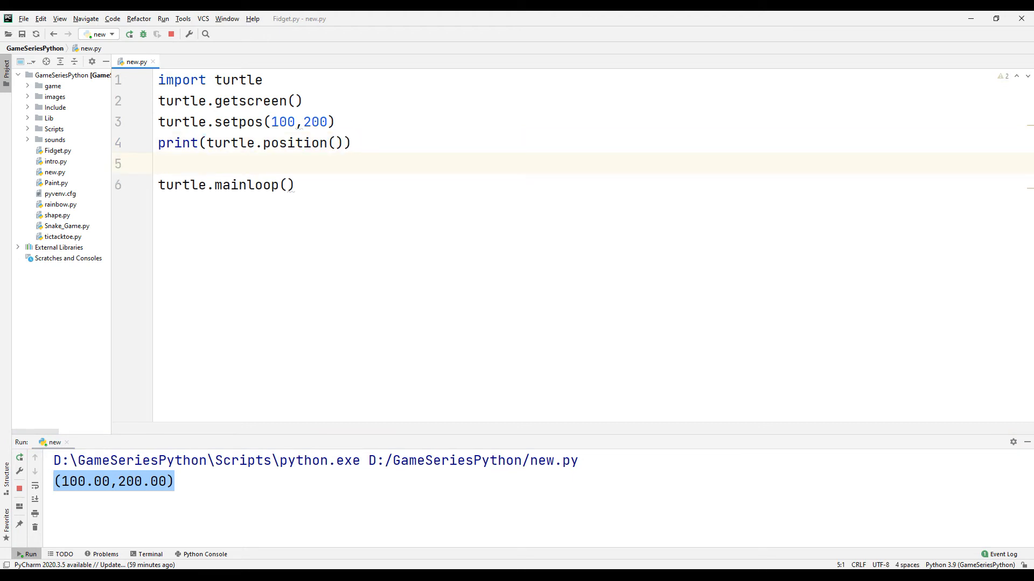
- Add print(turtle.xcor()) and print(turtle.ycor()) lines and run, printing 100 and 200
{"action": "type", "text": "print(turtle.xcor("}
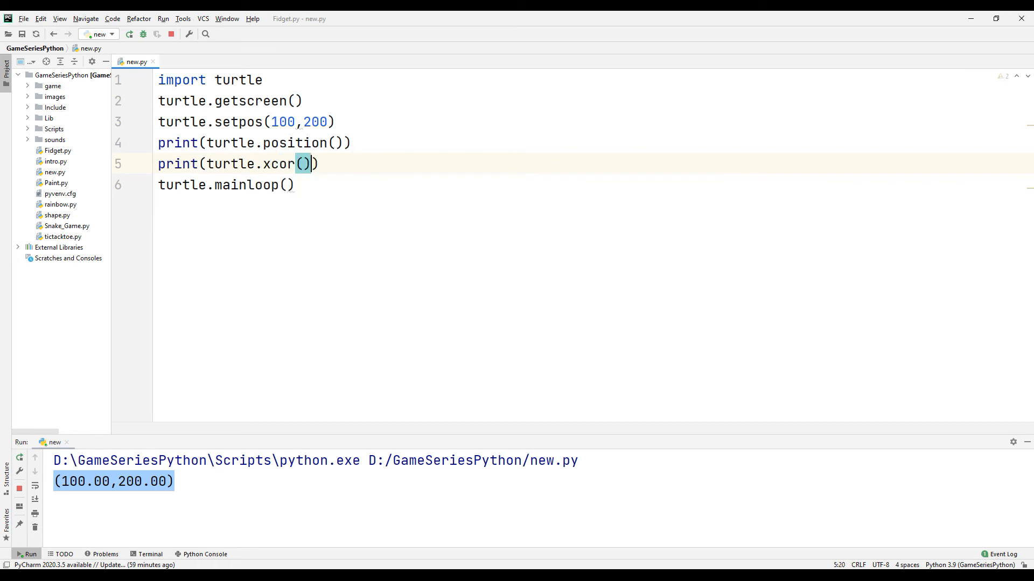
{"action": "type", "text": "print(turtle."}
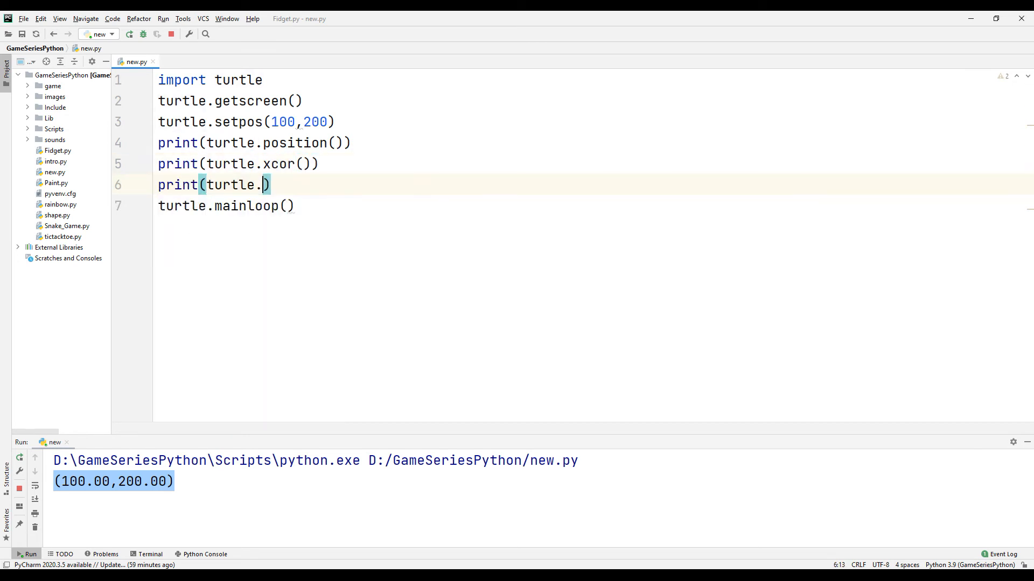
{"action": "type", "text": "ycor()"}
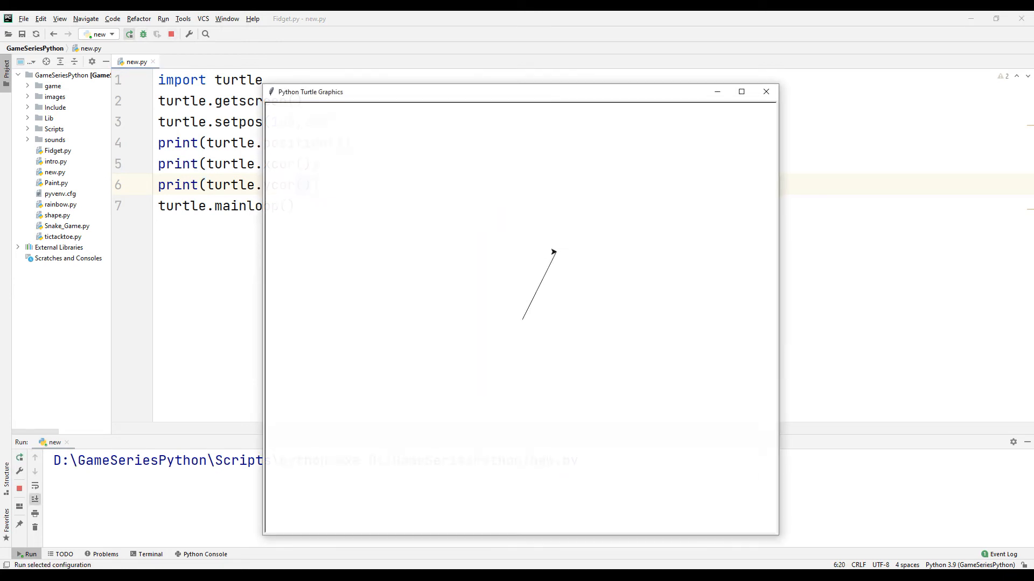
{"action": "left_click_drag", "start_coordinate": [310, 91], "coordinate": [511, 95]}
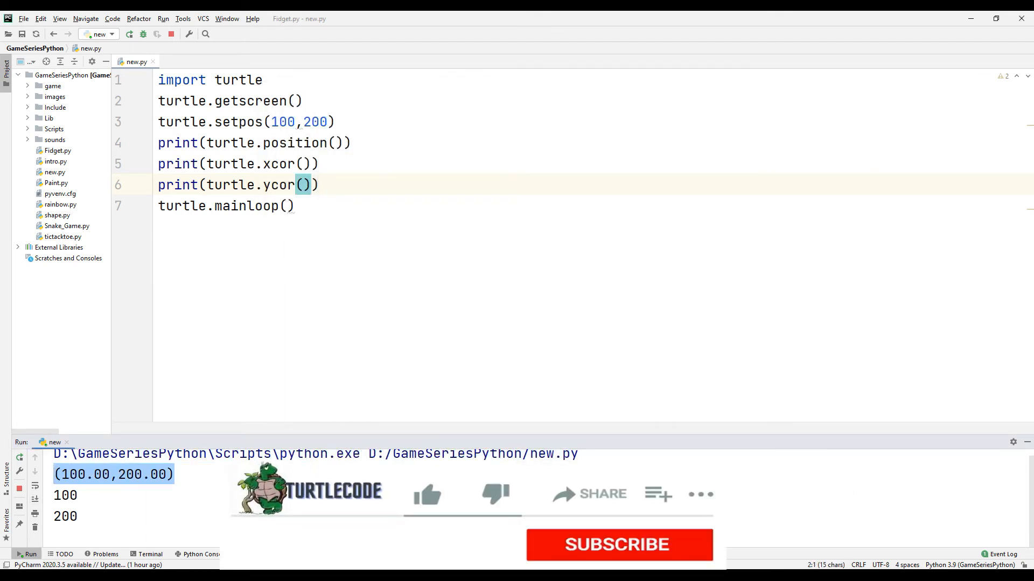
{"action": "left_click", "coordinate": [427, 495]}
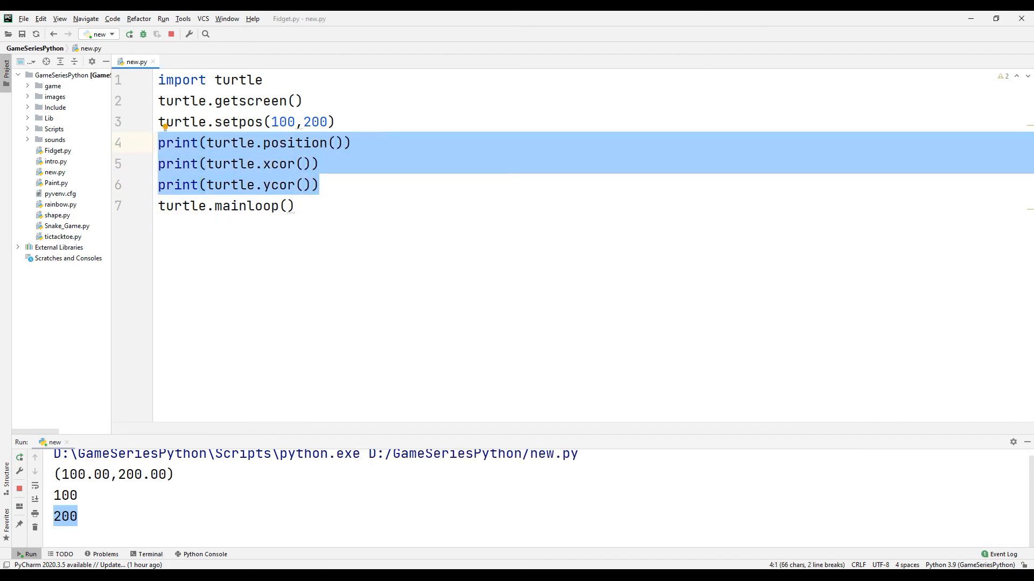
- Delete the three print lines, change setpos to (5,12), and rerun the script
{"action": "key", "text": "Delete"}
{"action": "type", "text": "5"}
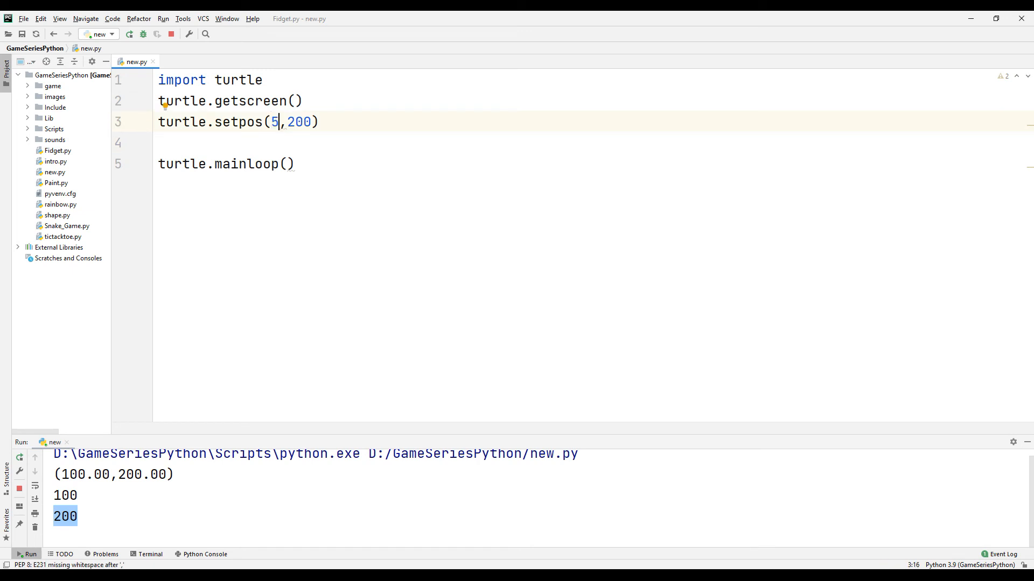
{"action": "double_click", "coordinate": [299, 121]}
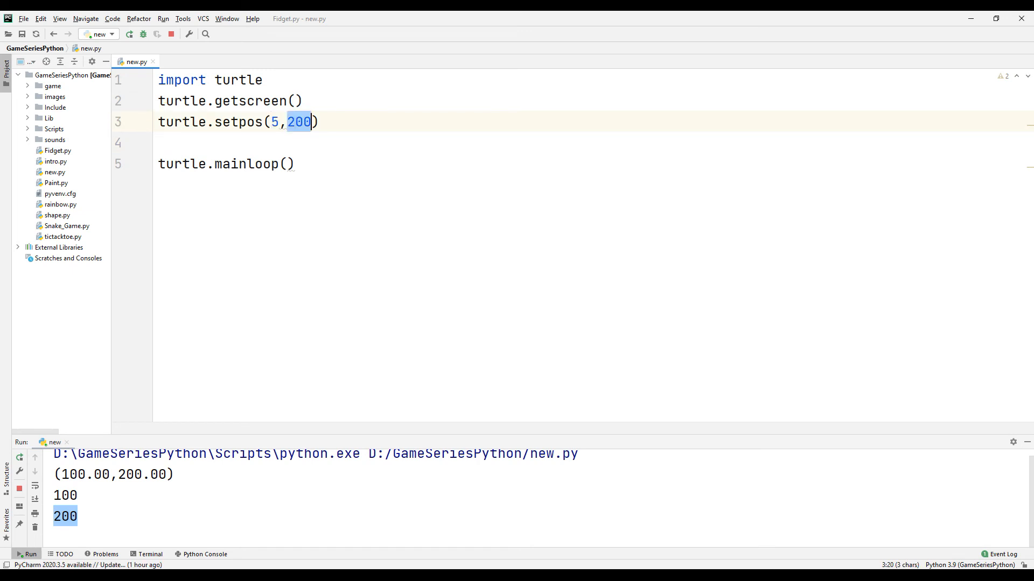
{"action": "type", "text": "12"}
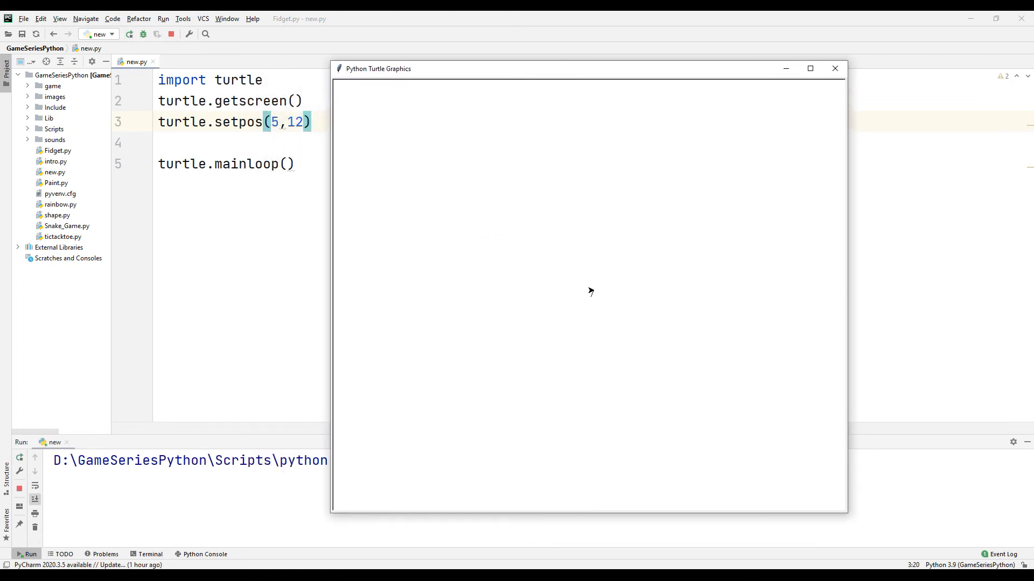
{"action": "left_click", "coordinate": [834, 68]}
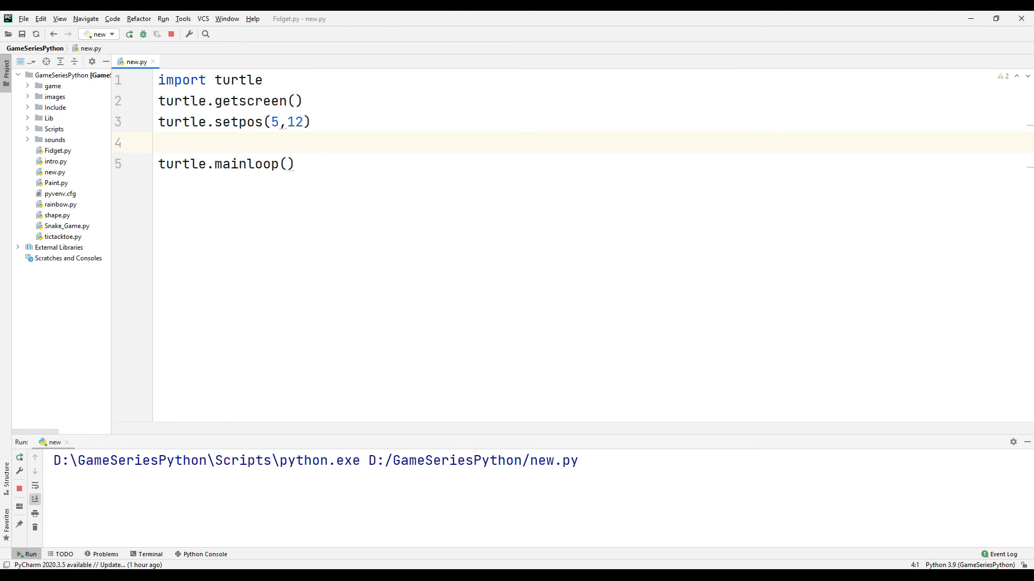
- Type print(turtle.distance(0,0)) on line 4, below setpos(5,12)
{"action": "type", "text": "p"}
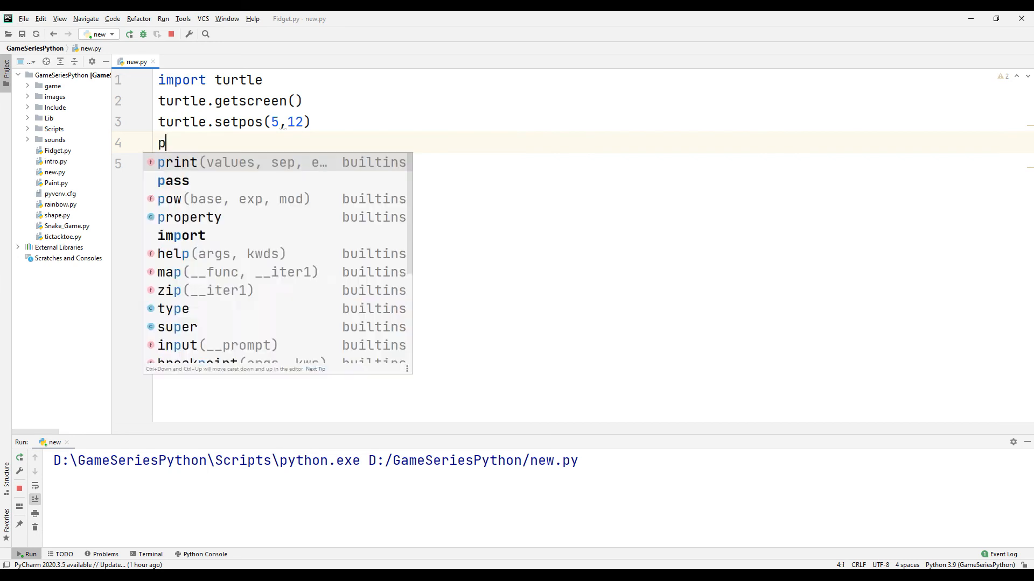
{"action": "type", "text": "rint(turtle.distance("}
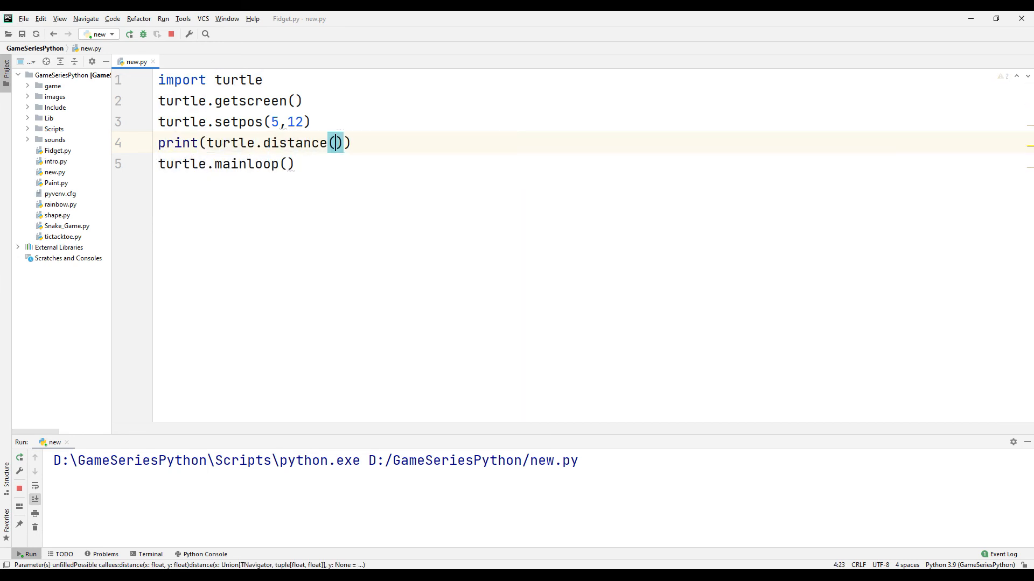
{"action": "type", "text": "0,0"}
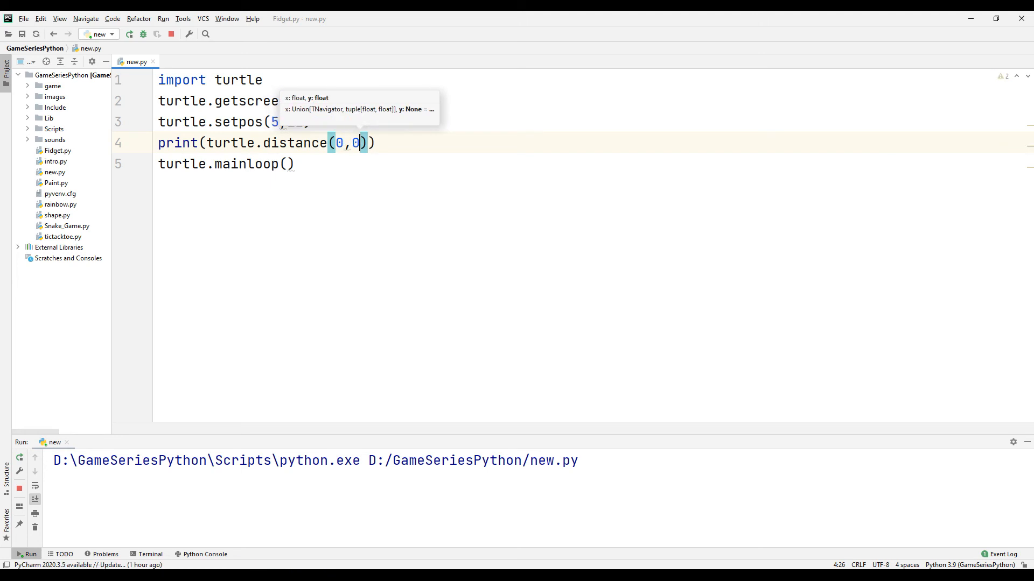